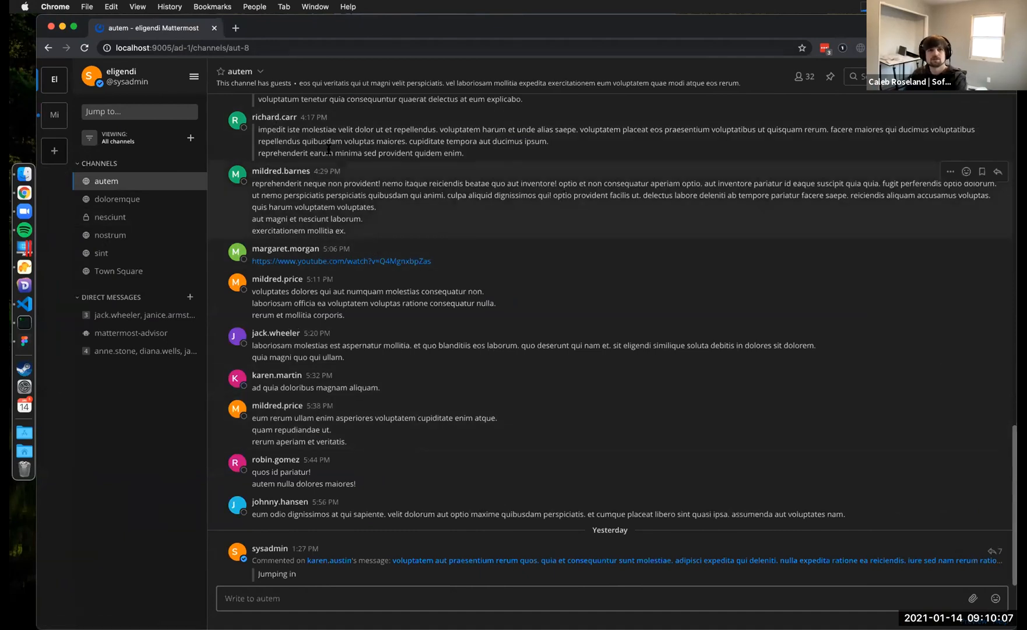
In System Console Experimental Features, set Collapsed Reply Threads to Enabled (Default On)
left_click(194, 77)
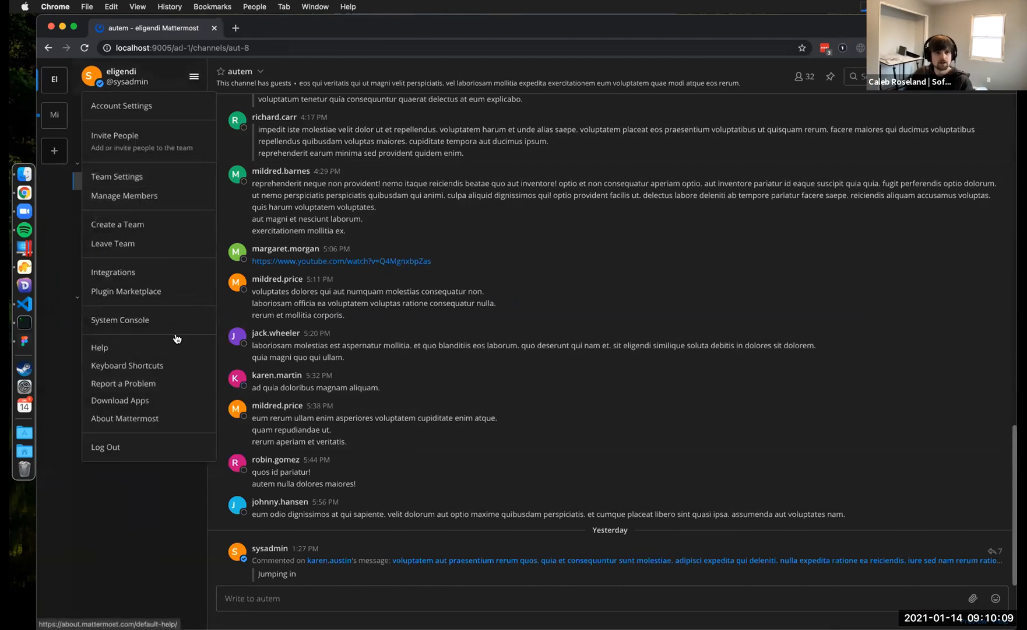
left_click(120, 319)
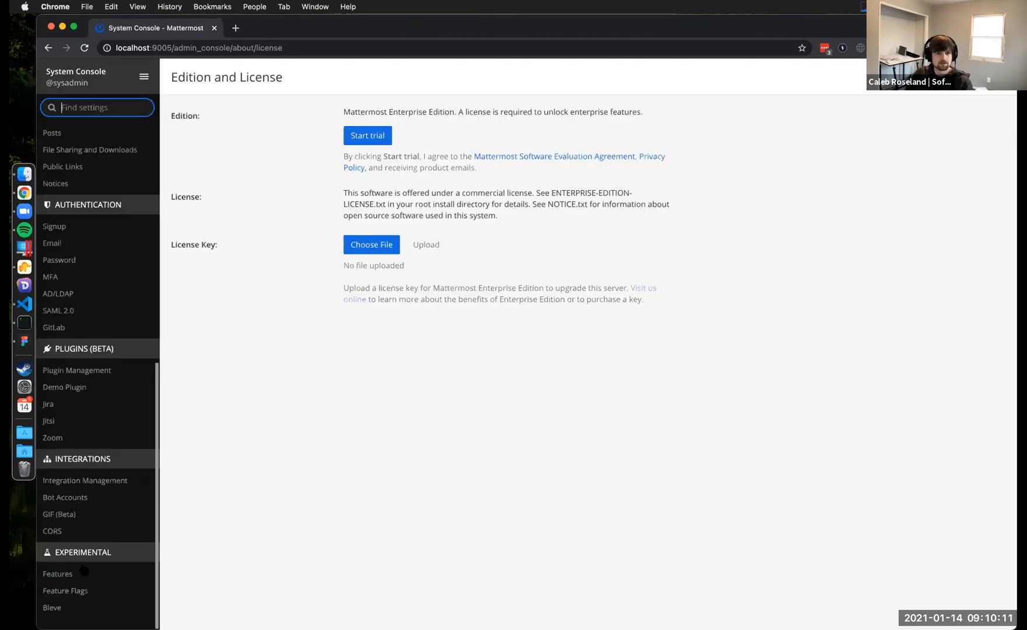
left_click(57, 579)
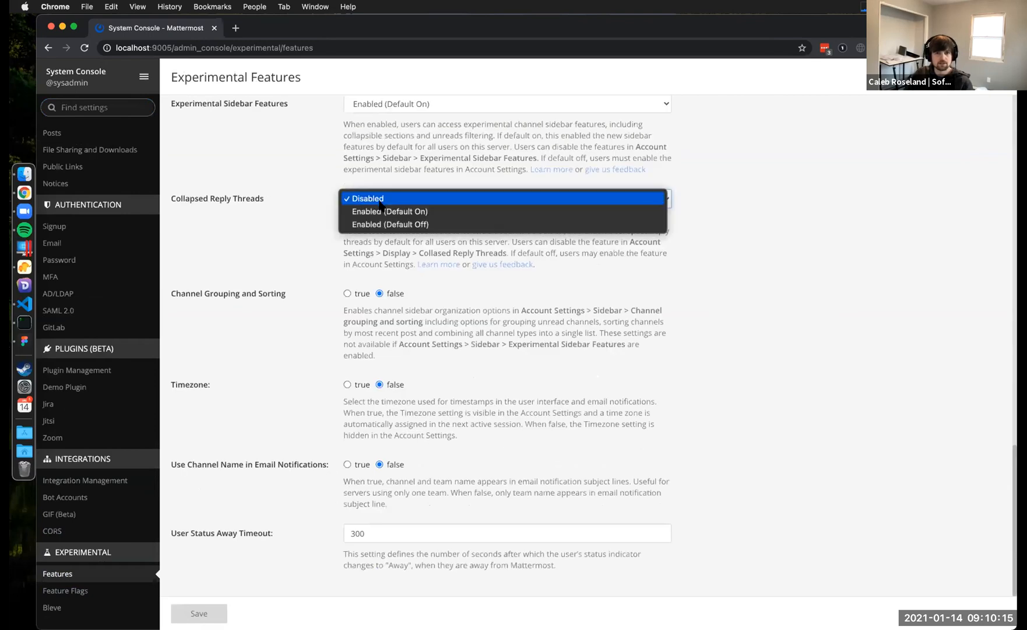
mouse_move(472, 211)
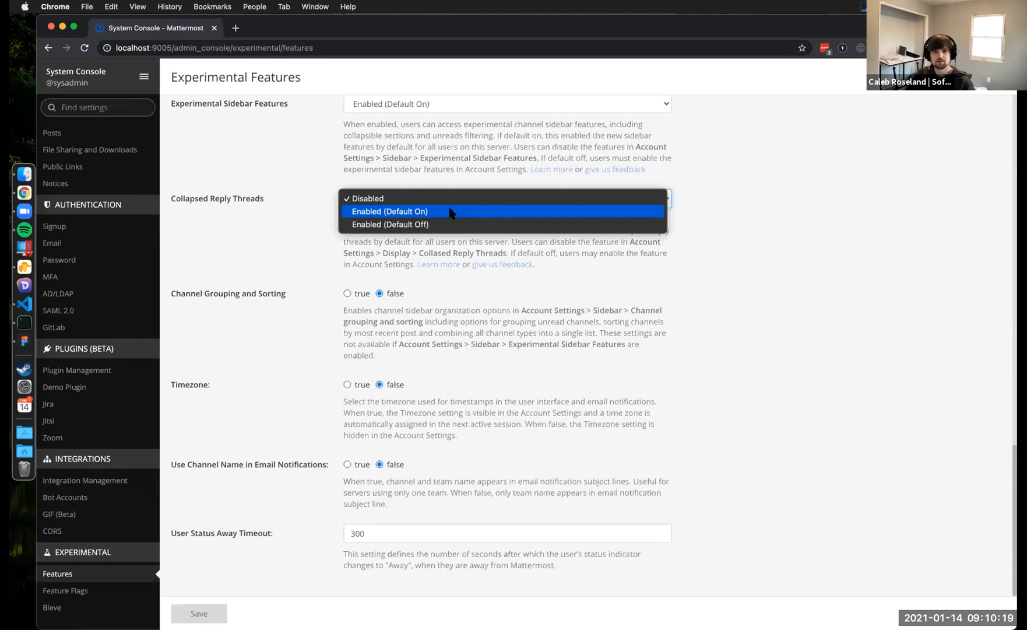
left_click(390, 211)
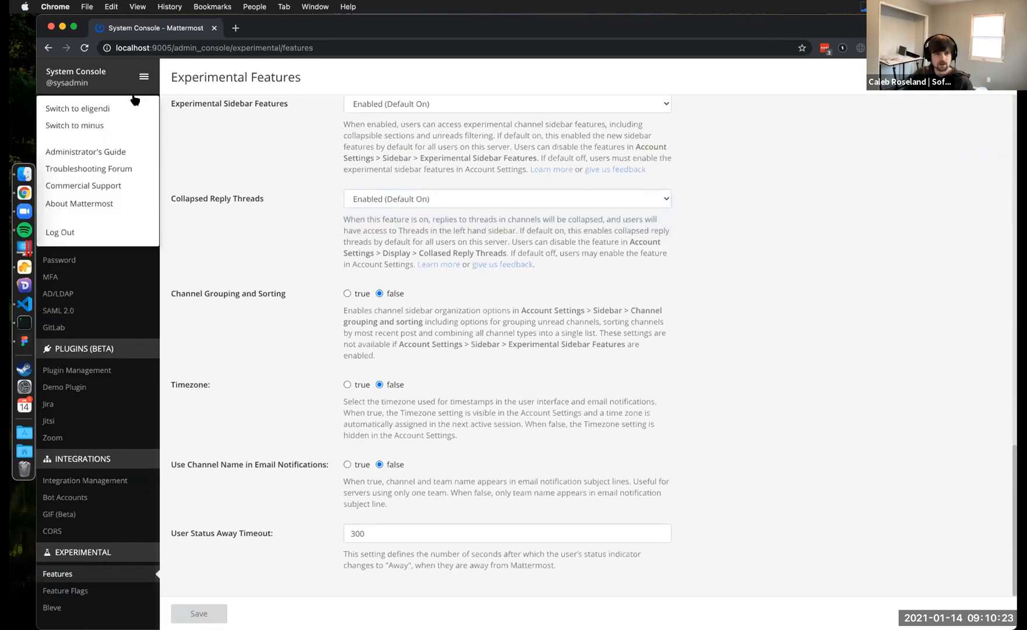
Return to the eligendi team's Threads view and show helen.hunter's 13-reply nostrum thread
left_click(77, 109)
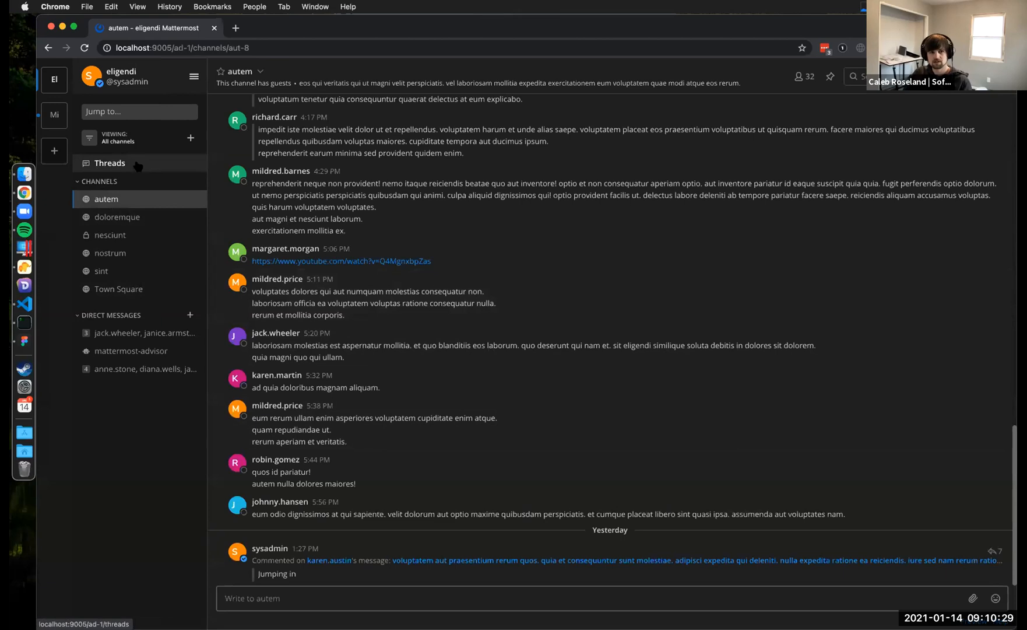
left_click(109, 162)
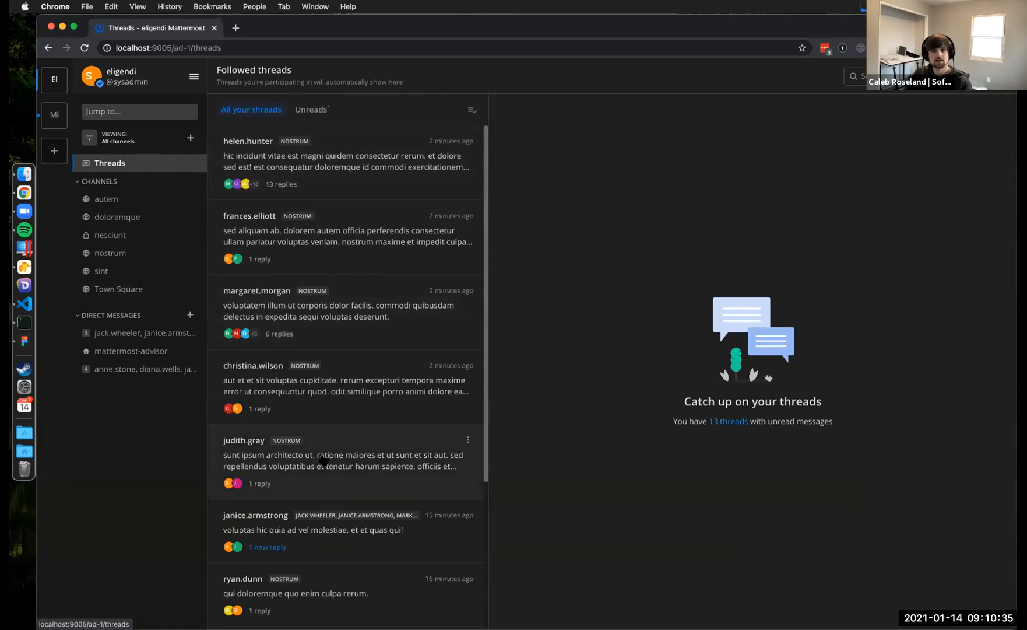
left_click(311, 109)
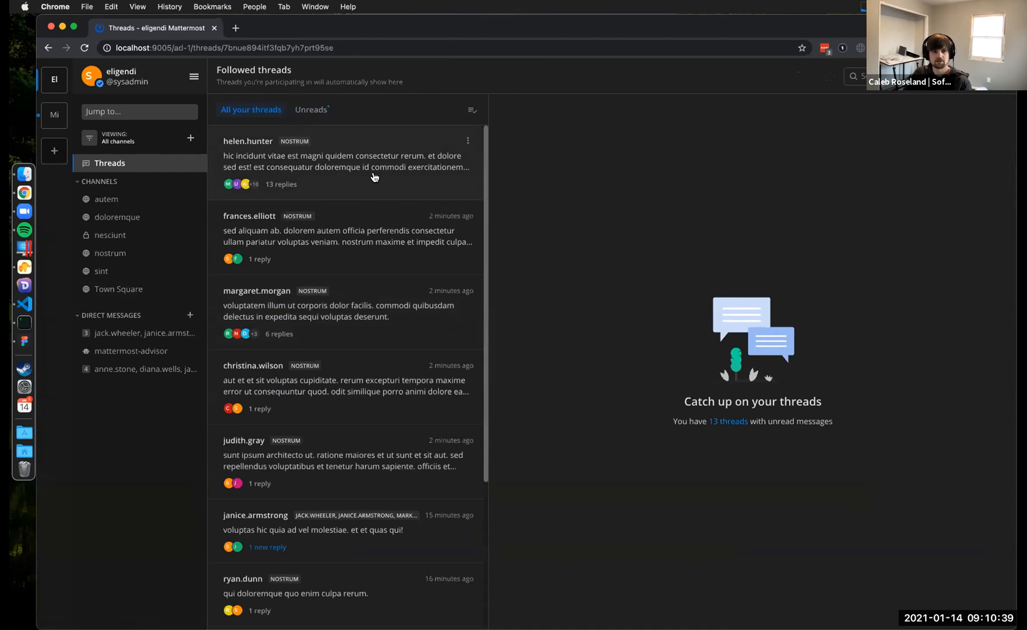
left_click(344, 161)
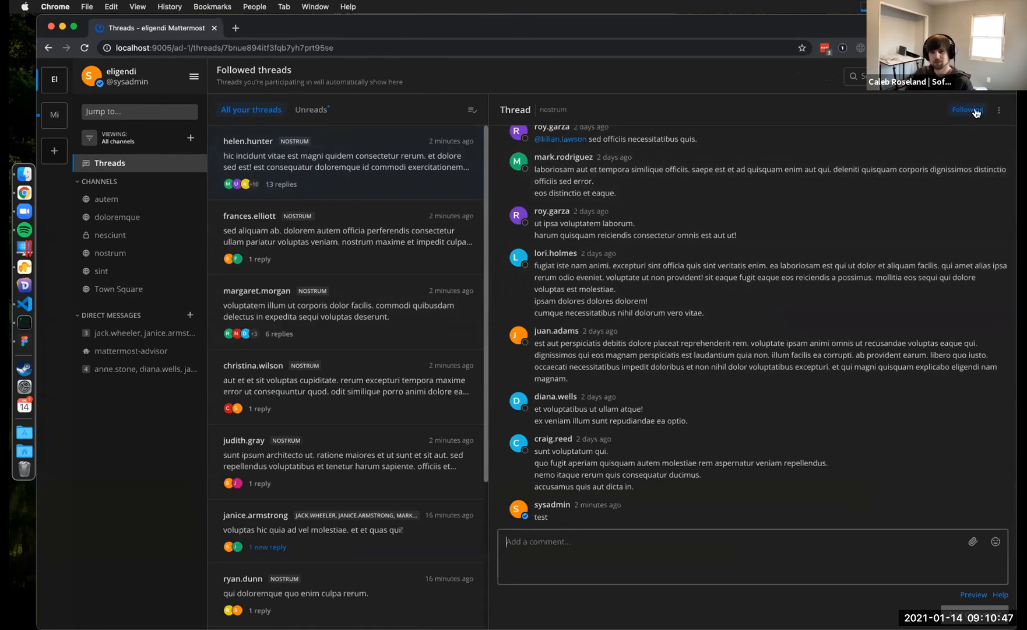
left_click(998, 109)
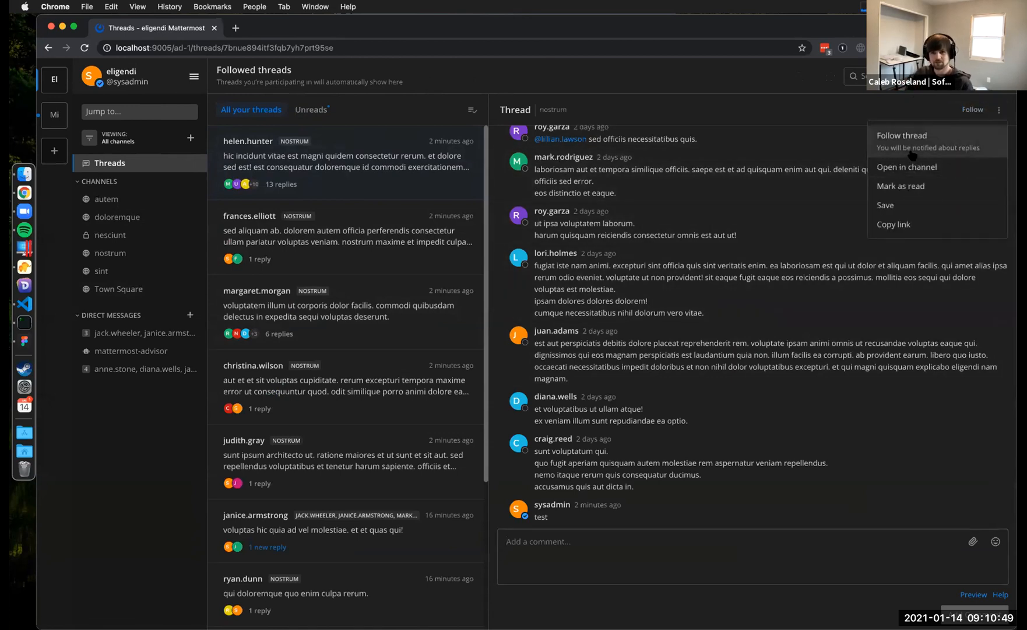
left_click(903, 136)
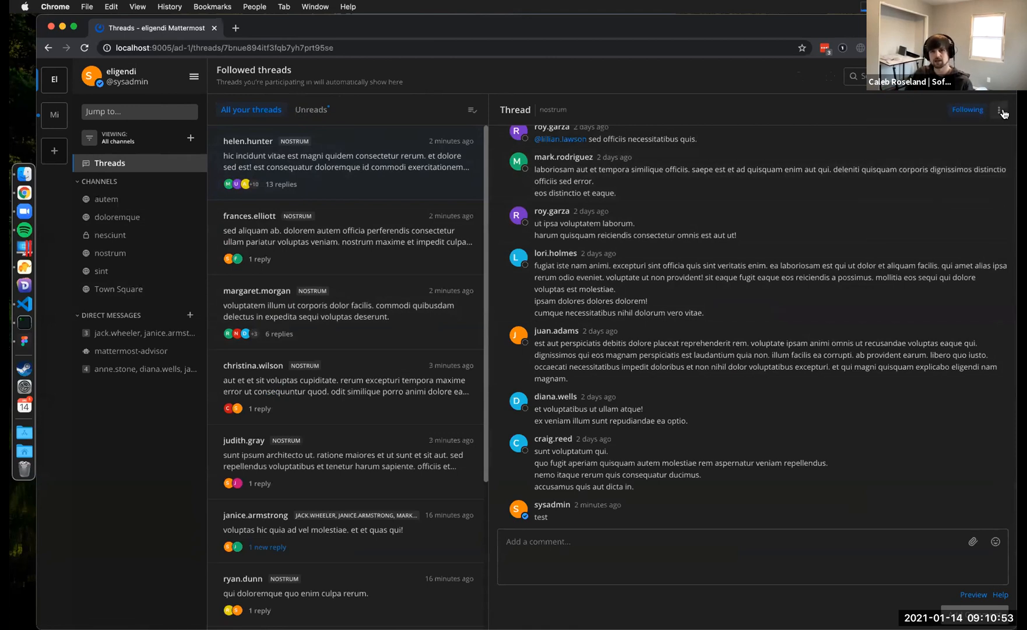
mouse_move(1004, 113)
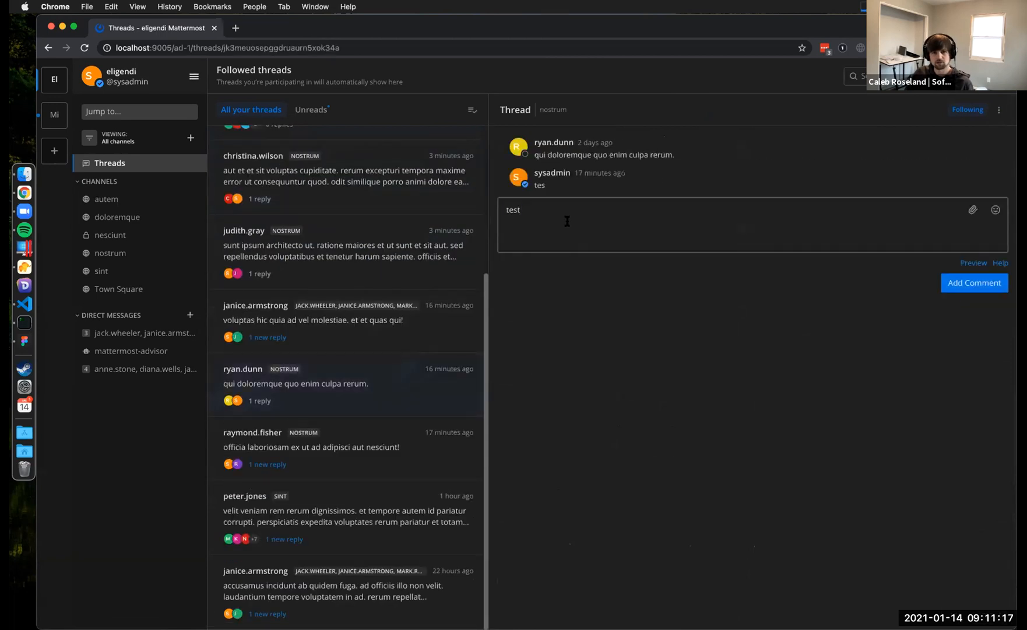
Post the draft reply 'test' to ryan.dunn's nostrum thread via Add Comment
double_click(512, 210)
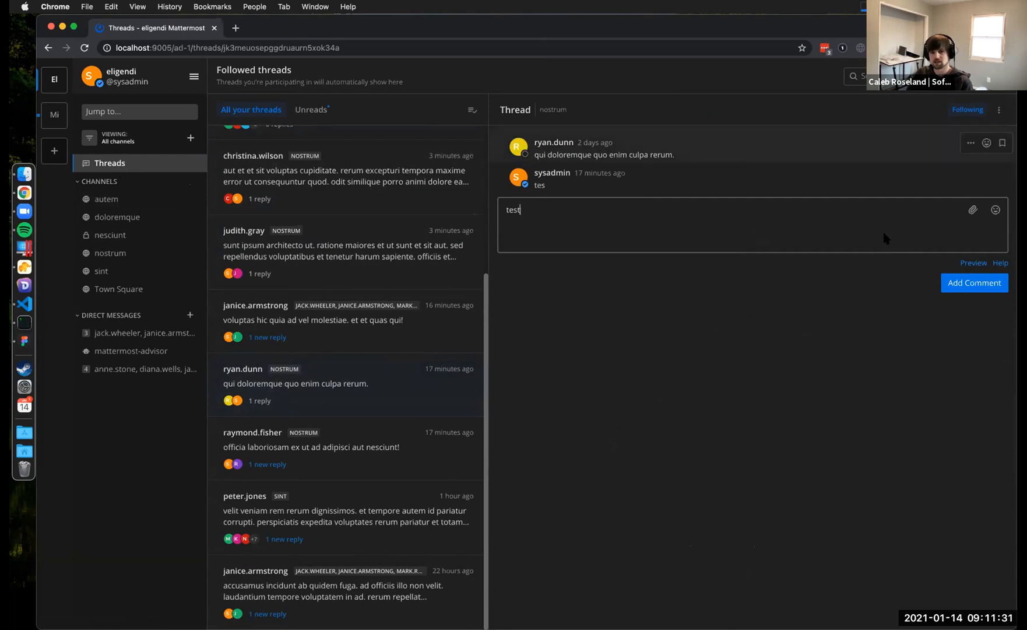
mouse_move(652, 186)
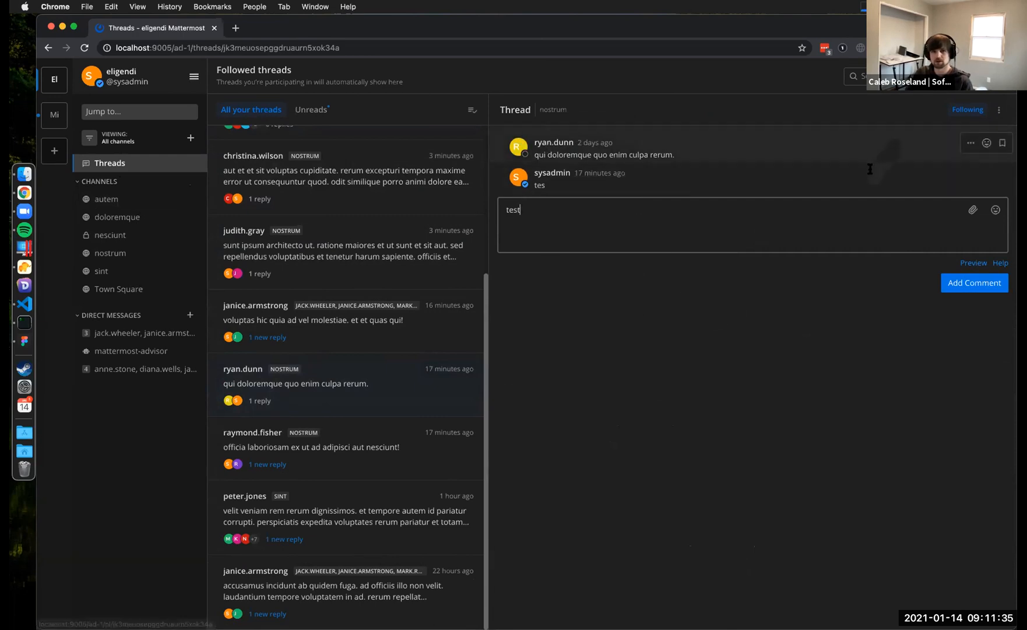
left_click(999, 110)
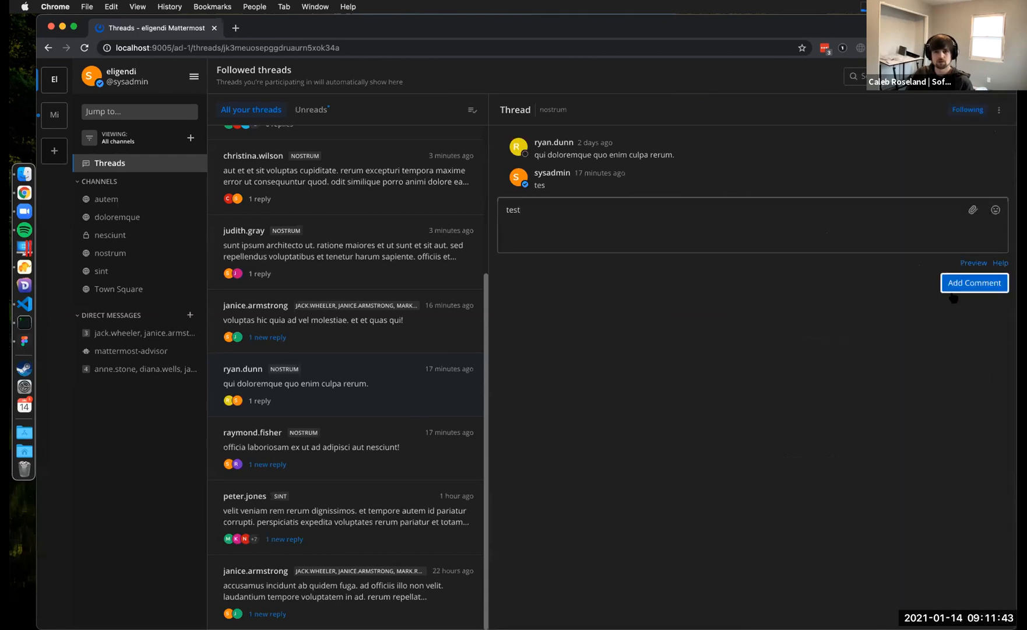
left_click(973, 282)
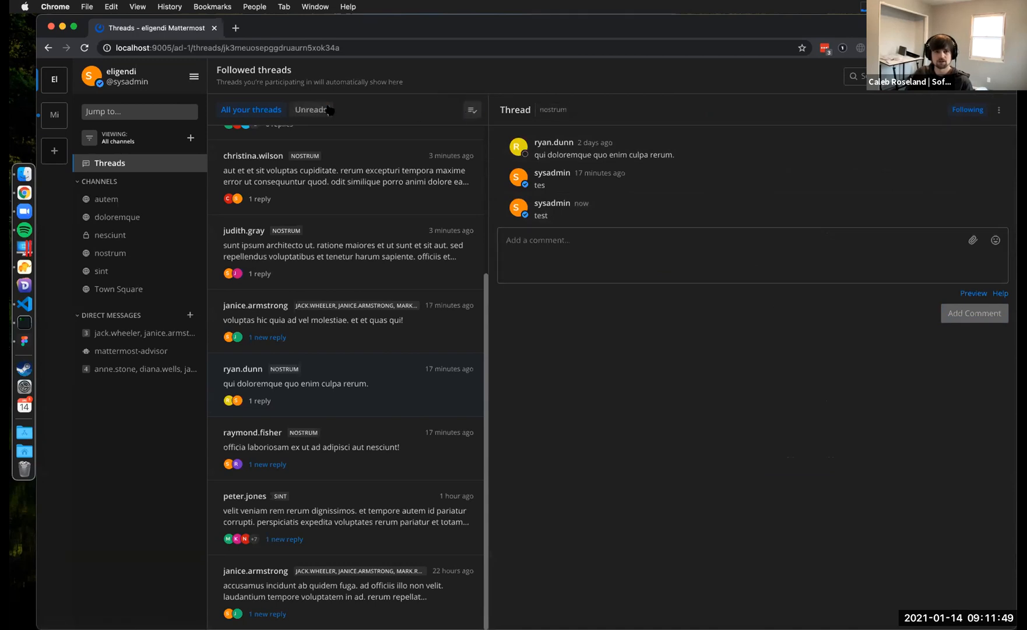
Filter to Unreads, then return to All your threads before narrowing the window
left_click(310, 109)
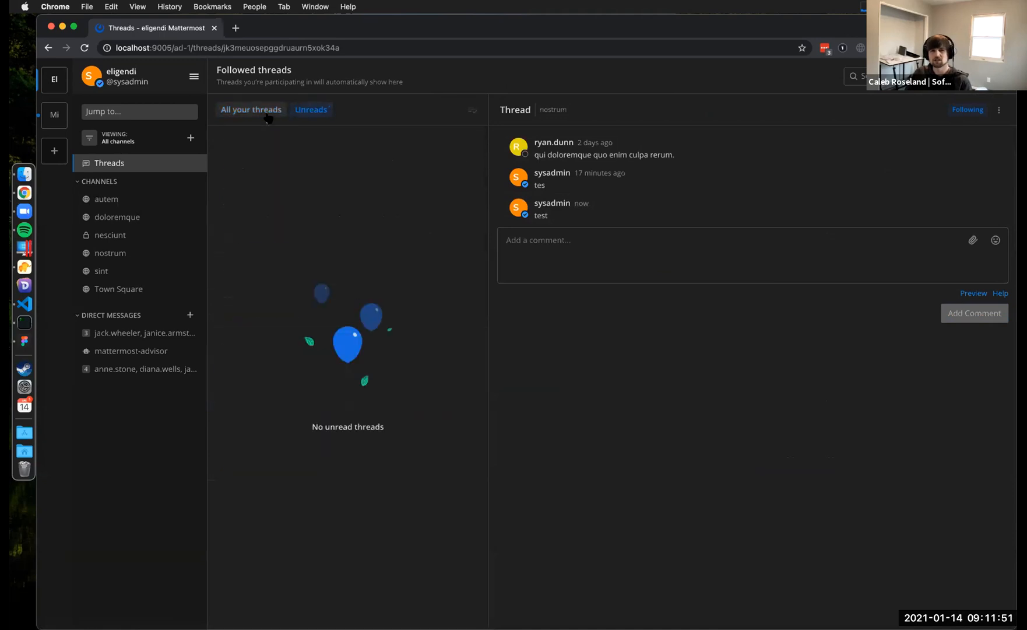
left_click(251, 109)
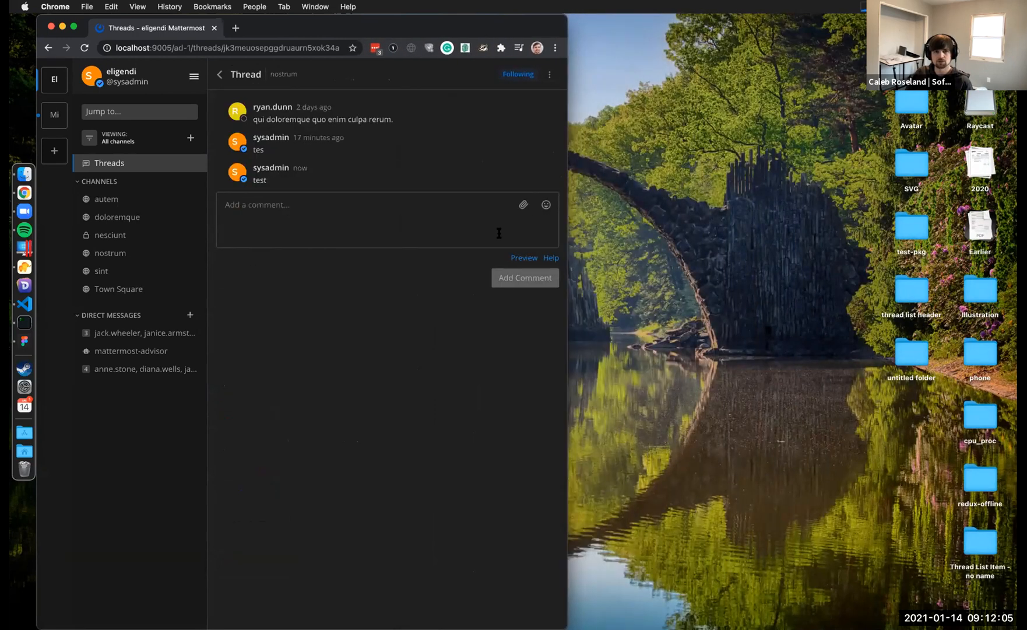
left_click(220, 74)
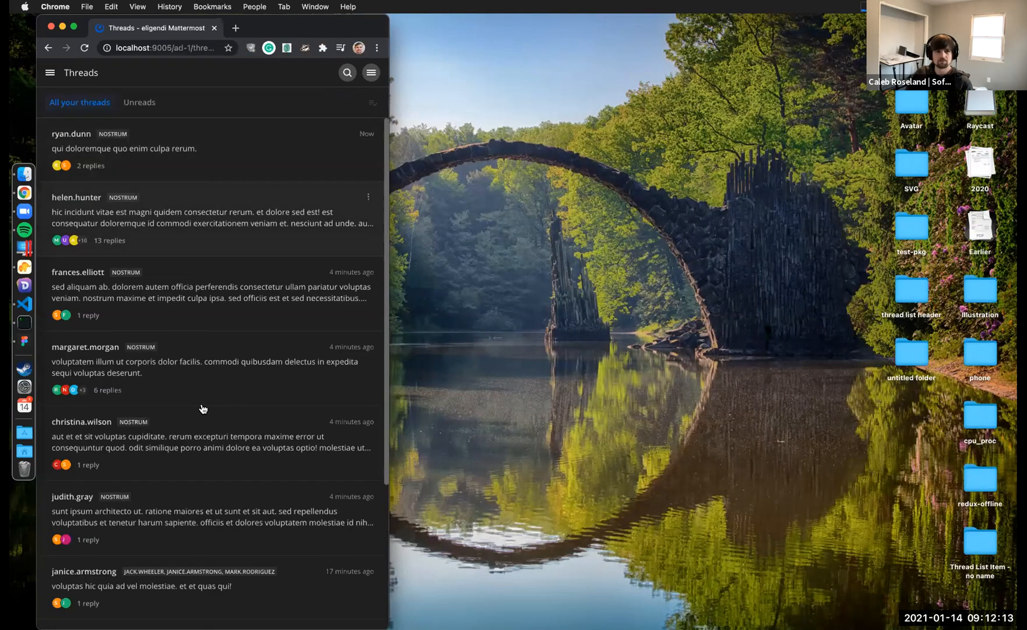
scroll("down", 3)
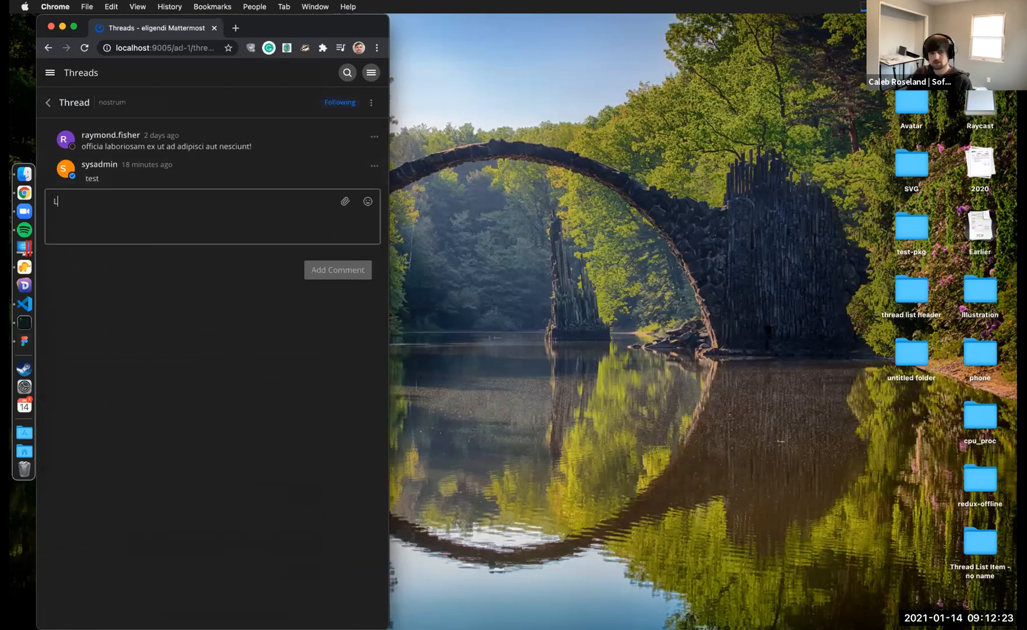
type("Looks")
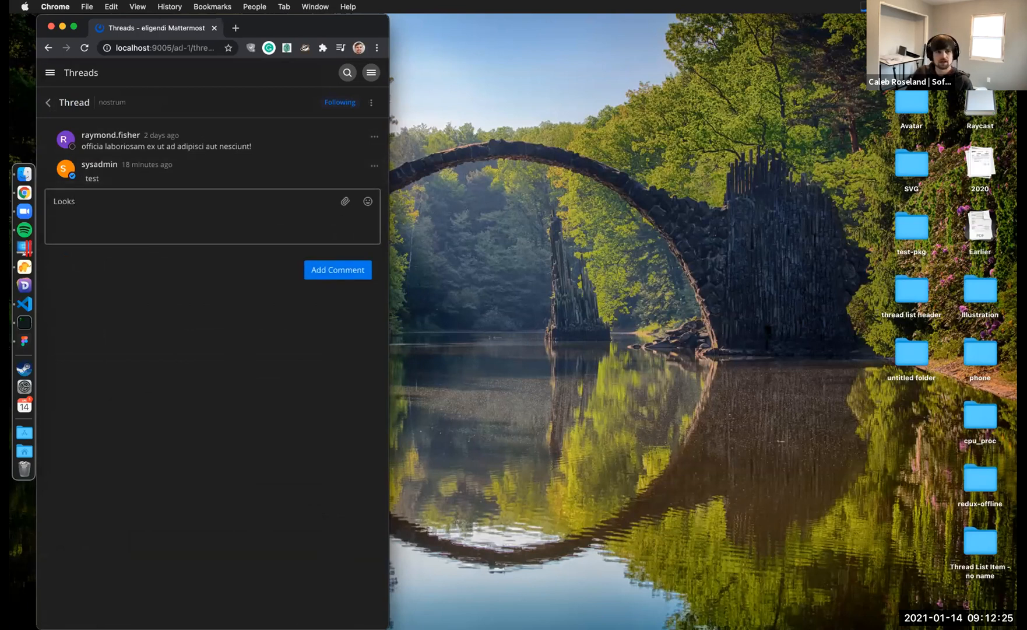
left_click(48, 102)
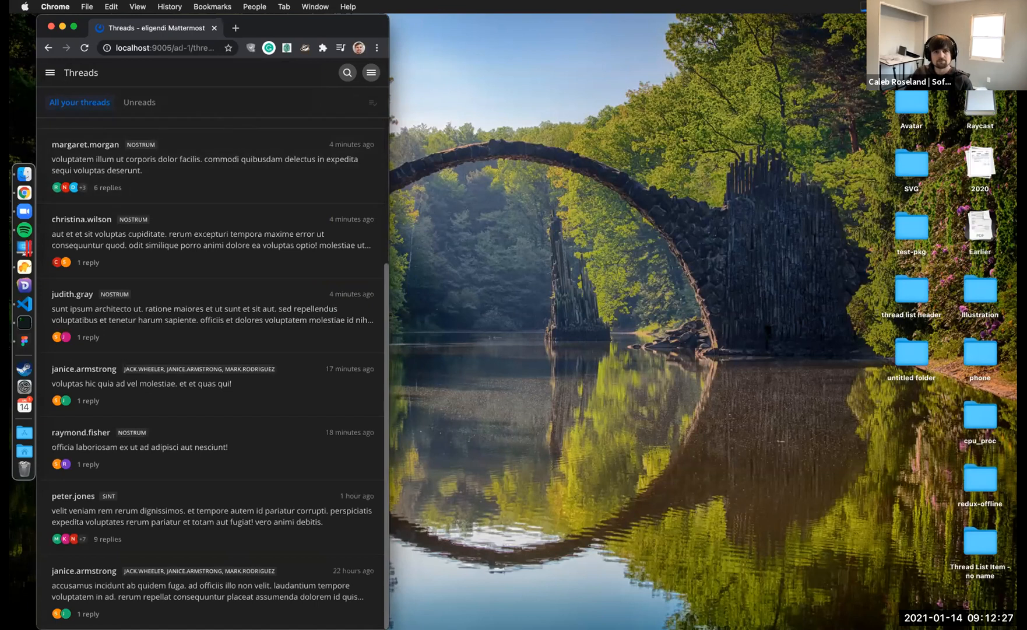